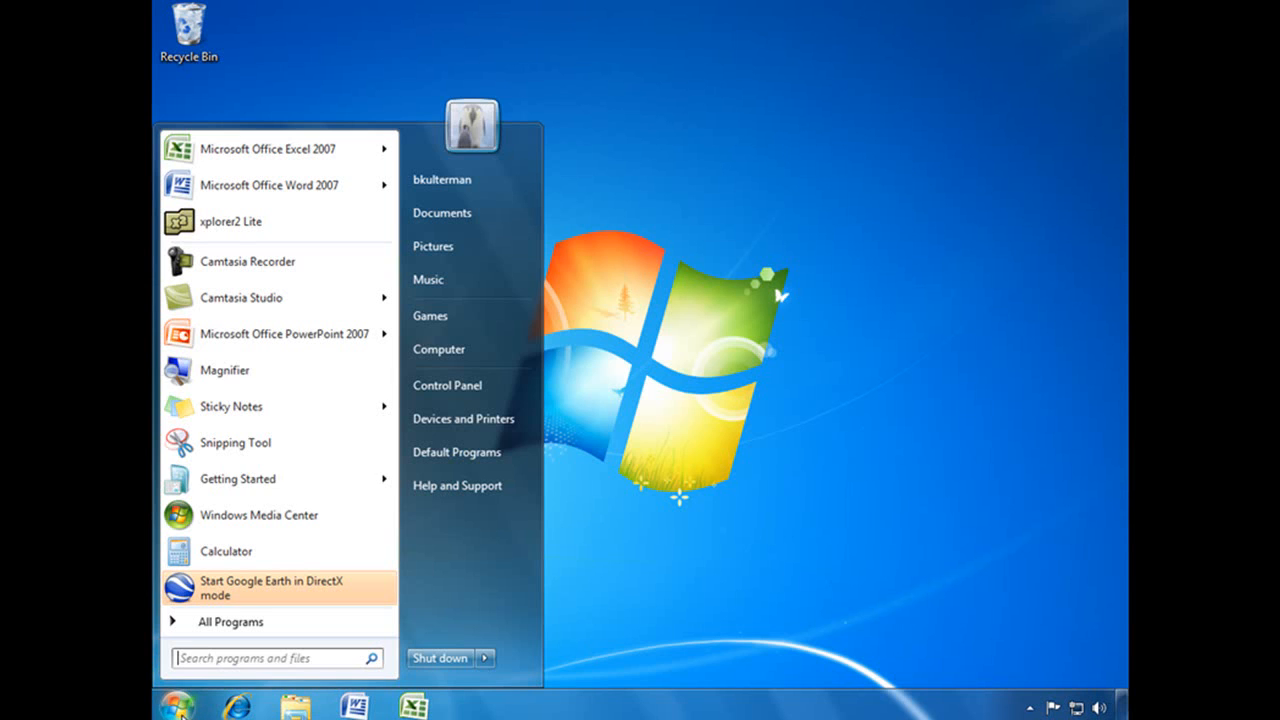
pyautogui.moveTo(472, 348)
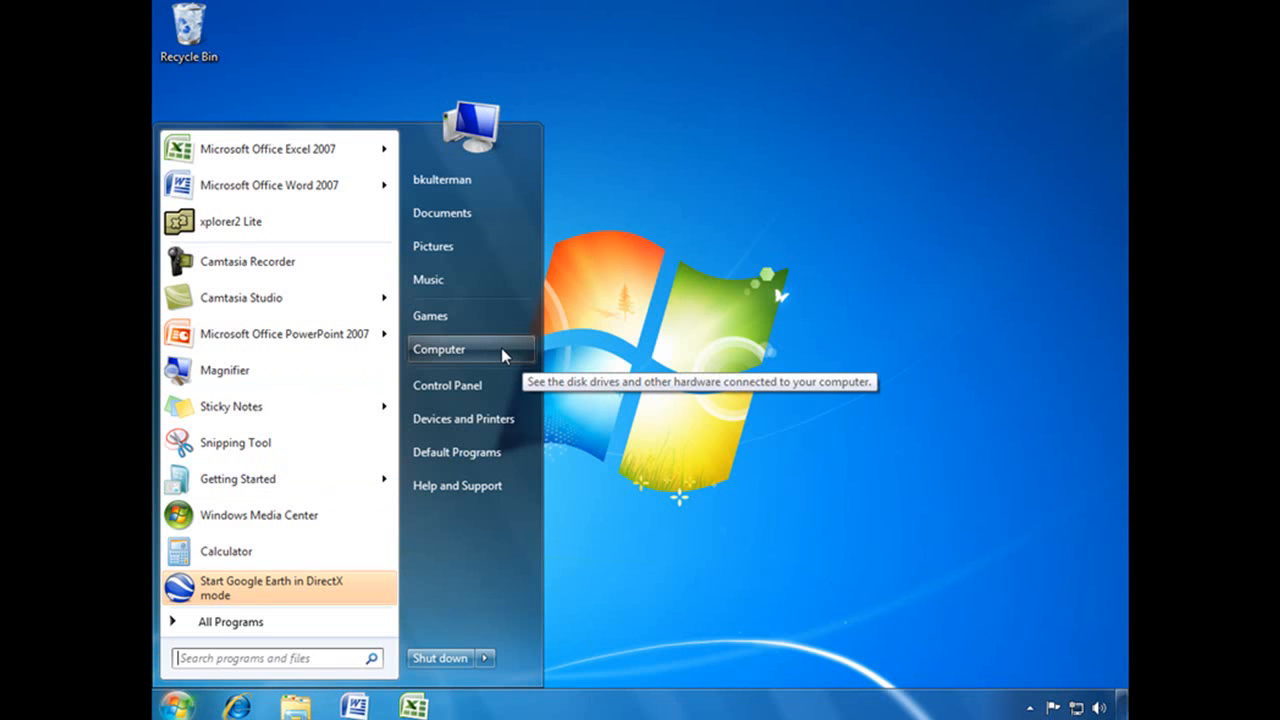
# Open the computer's Properties from its right-click menu and follow the System protection link
pyautogui.rightClick(438, 348)
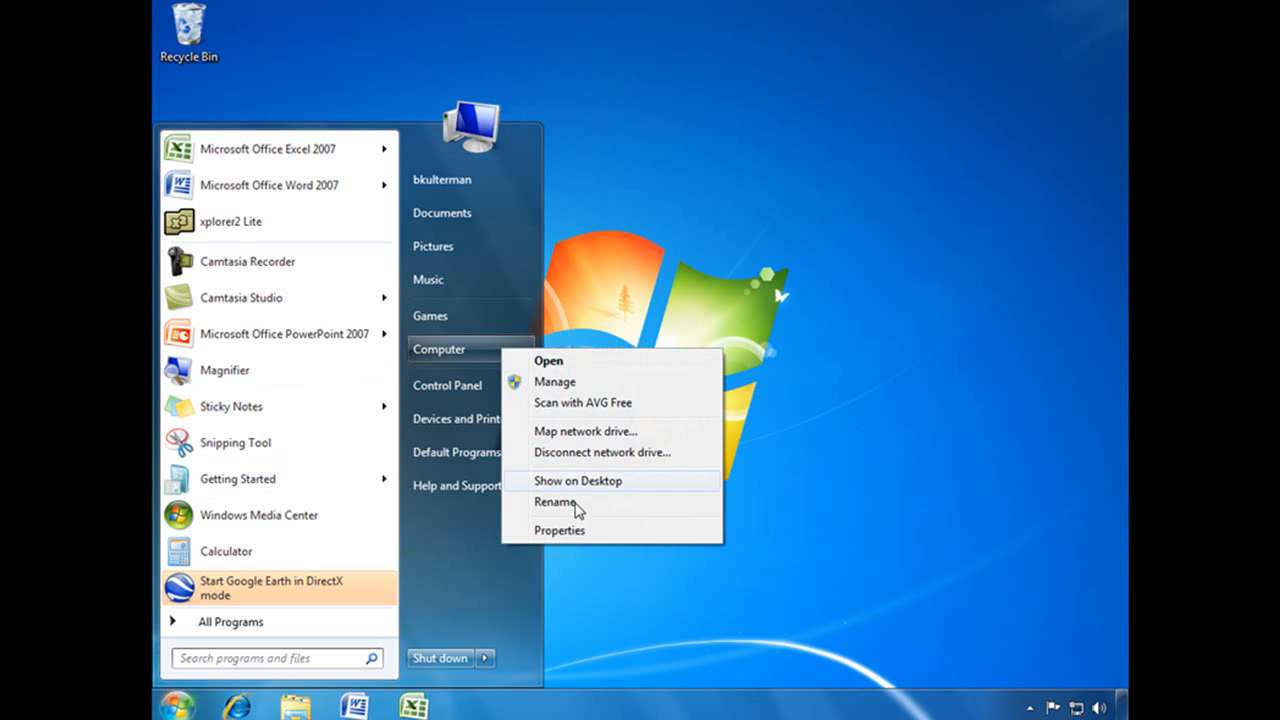
pyautogui.click(560, 530)
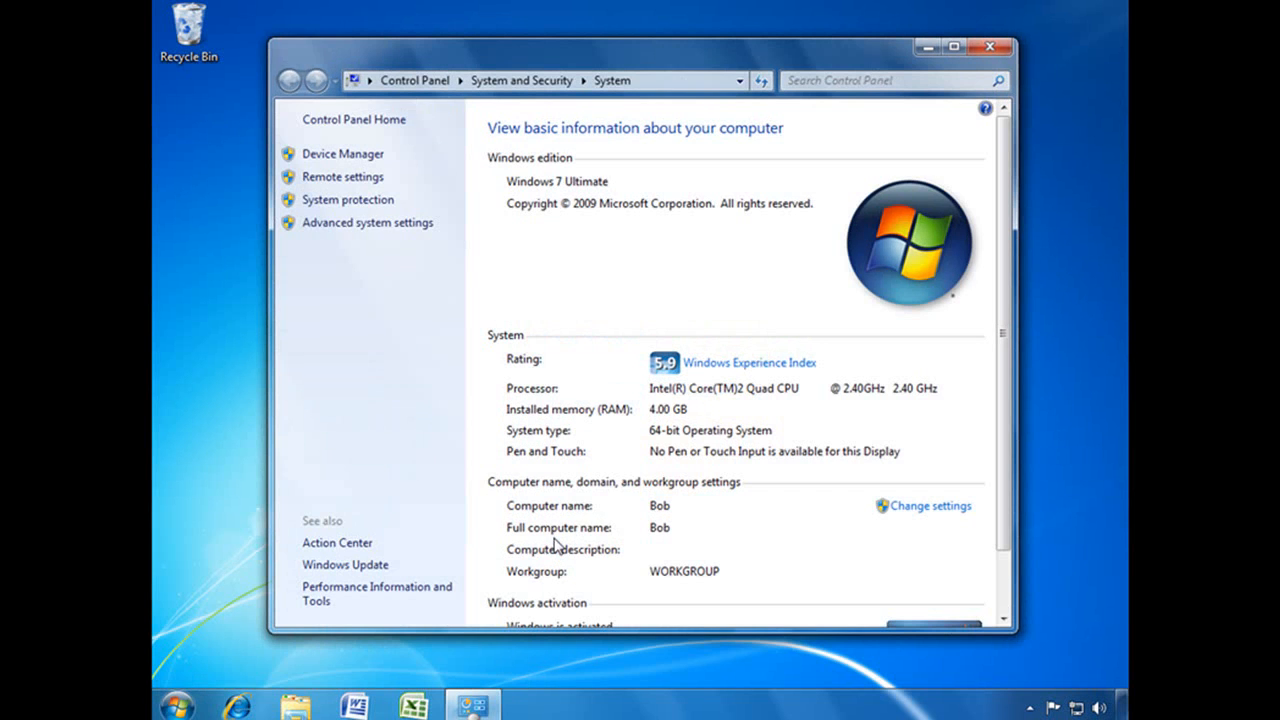
pyautogui.moveTo(348, 200)
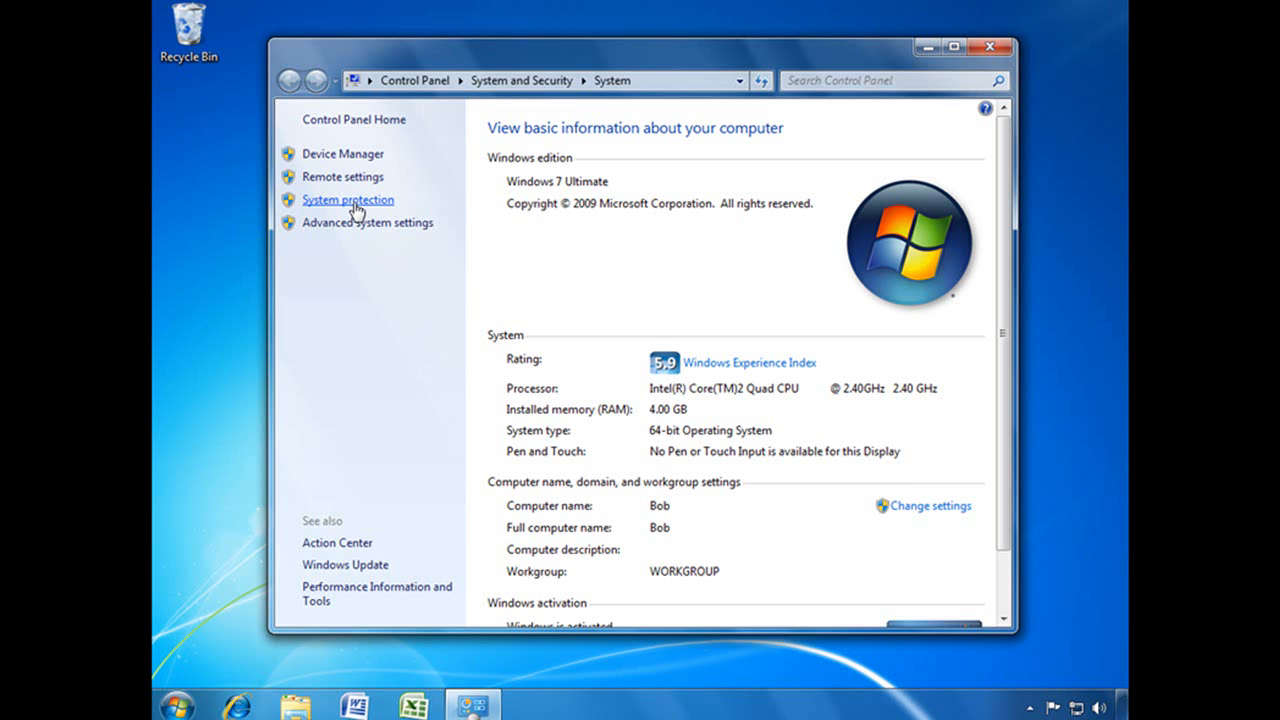
pyautogui.click(348, 200)
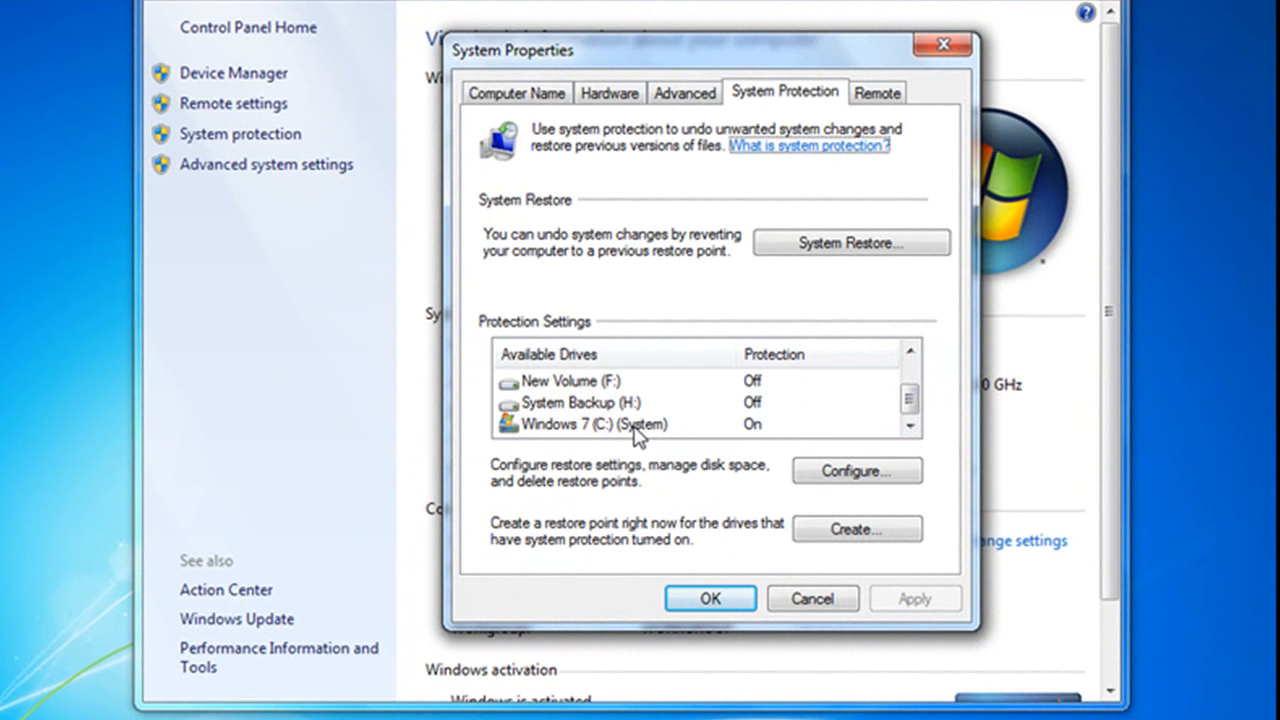
# Select the Windows 7 (C:) drive entry in the protection list
pyautogui.click(590, 424)
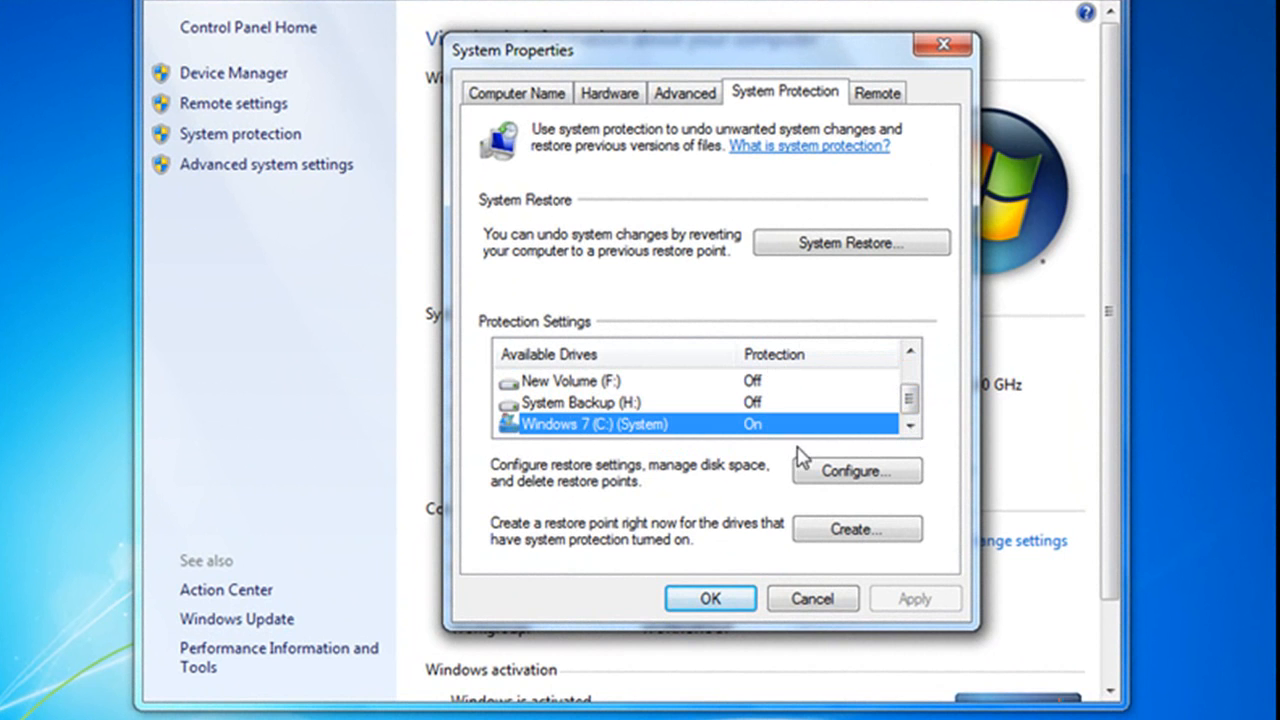
pyautogui.moveTo(910, 400)
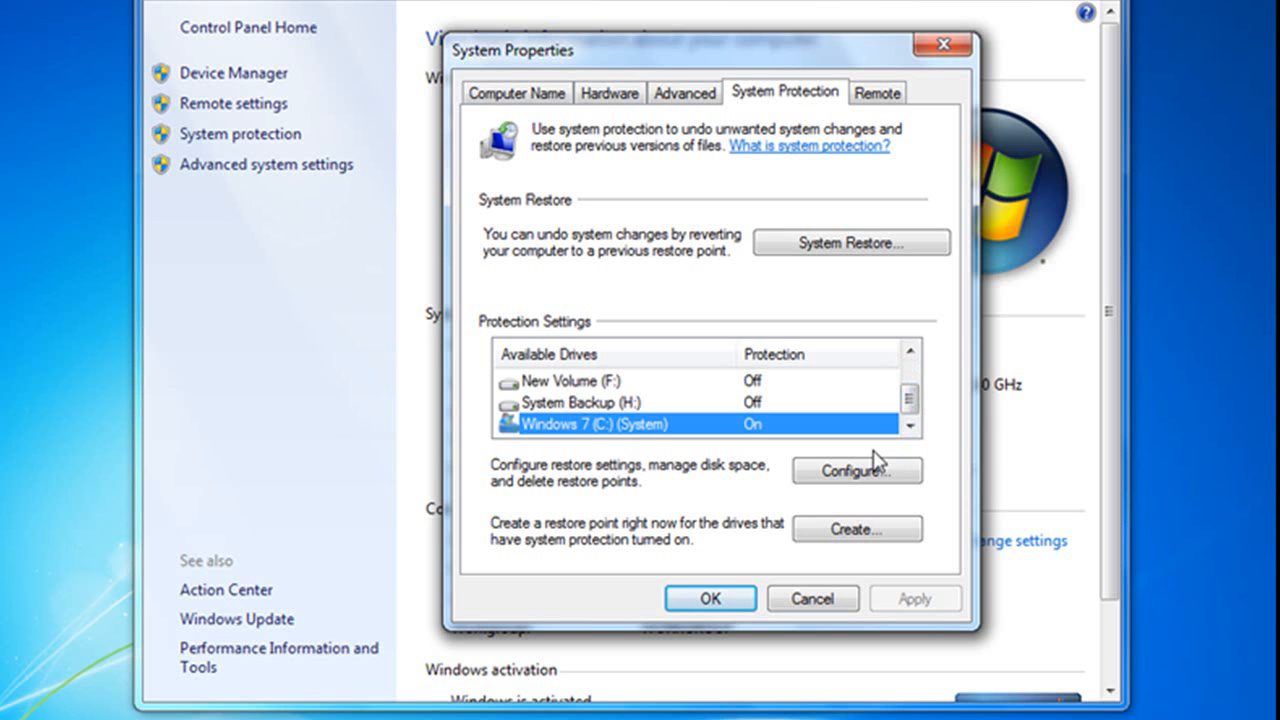
pyautogui.moveTo(784, 444)
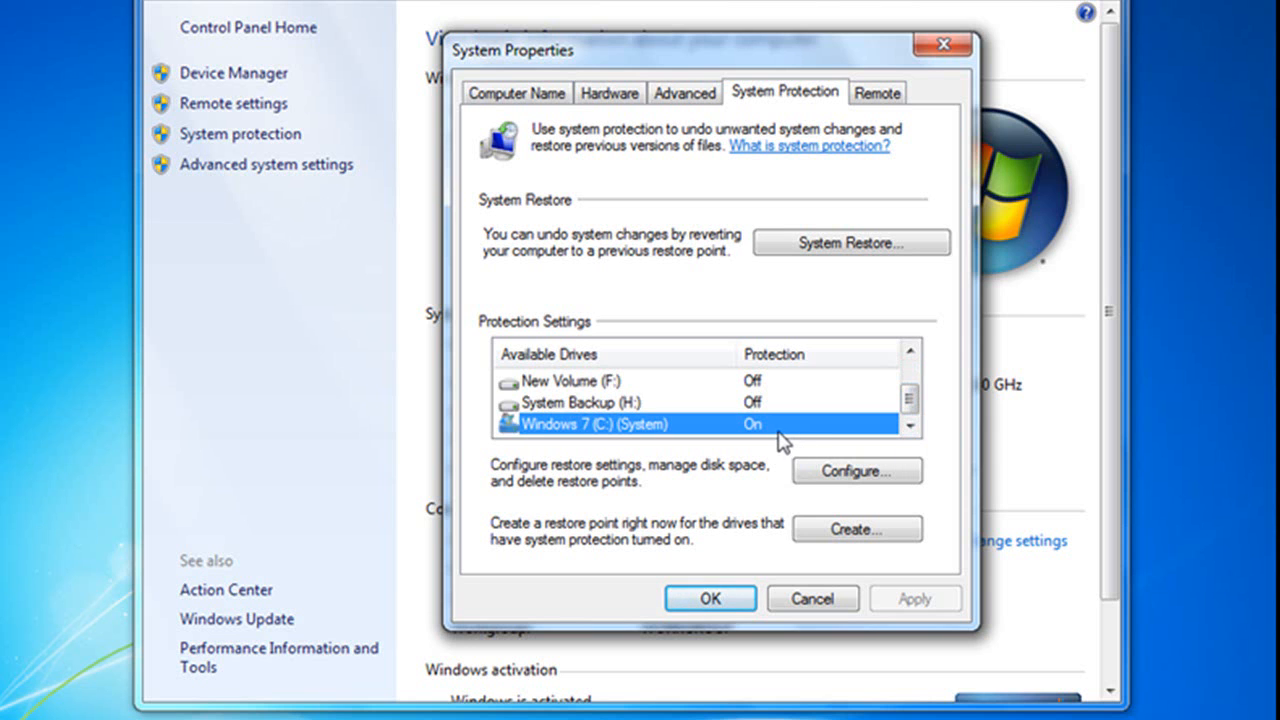
pyautogui.moveTo(748, 436)
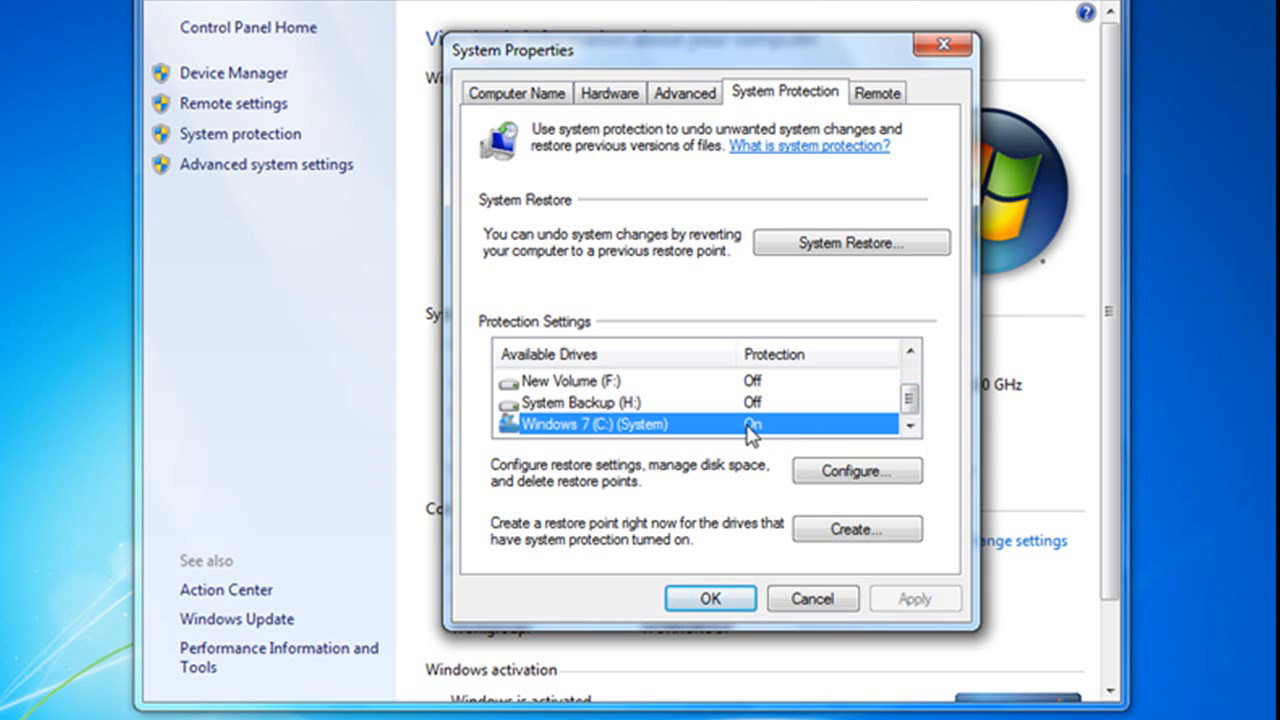
pyautogui.moveTo(756, 436)
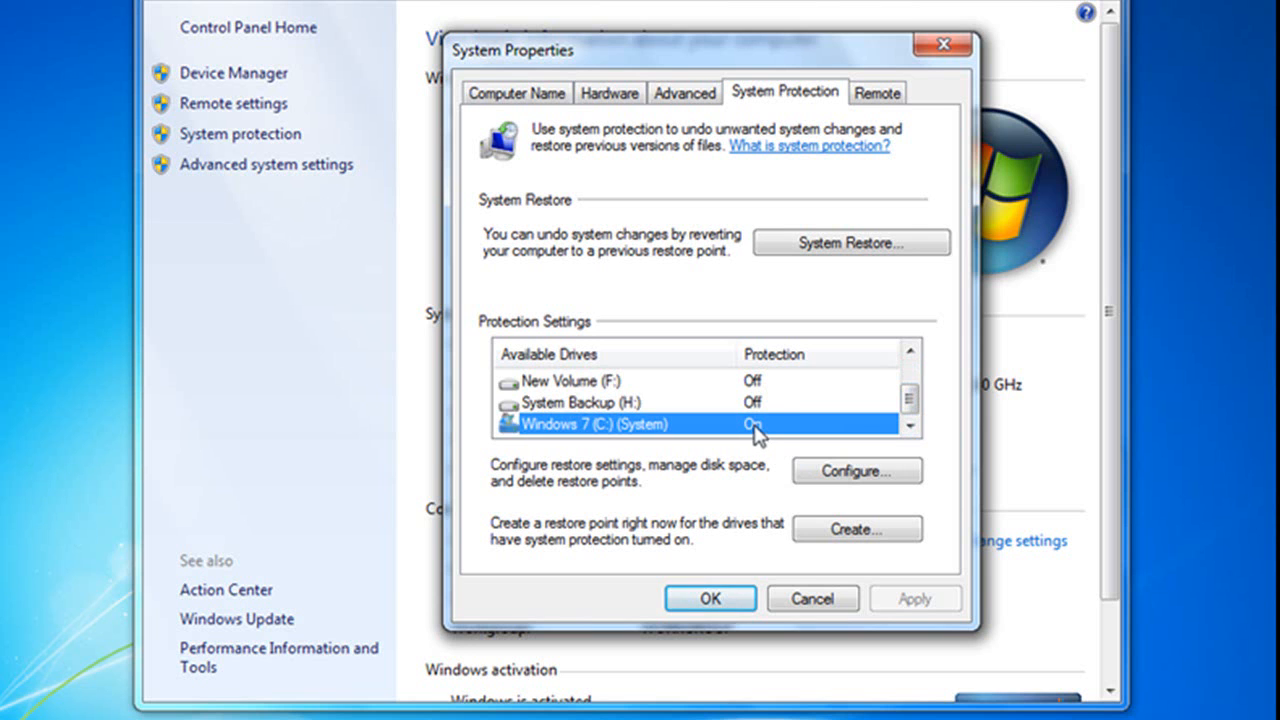
pyautogui.moveTo(790, 388)
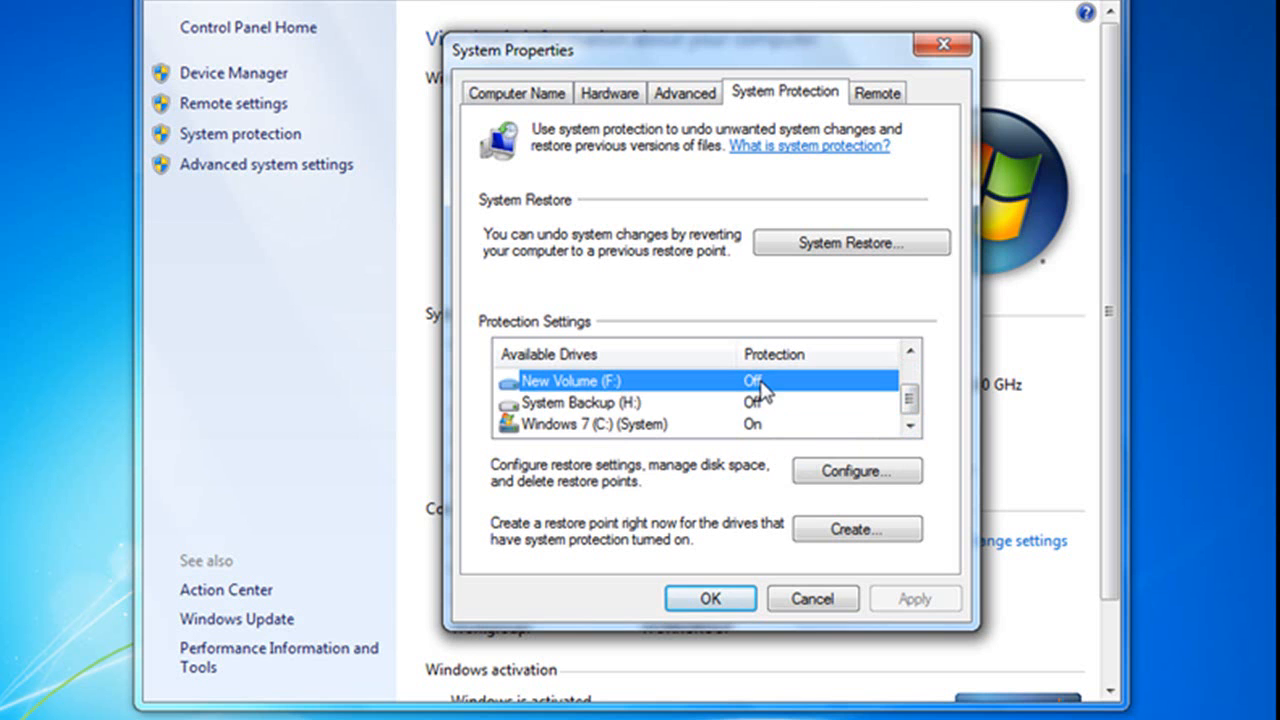
pyautogui.click(856, 470)
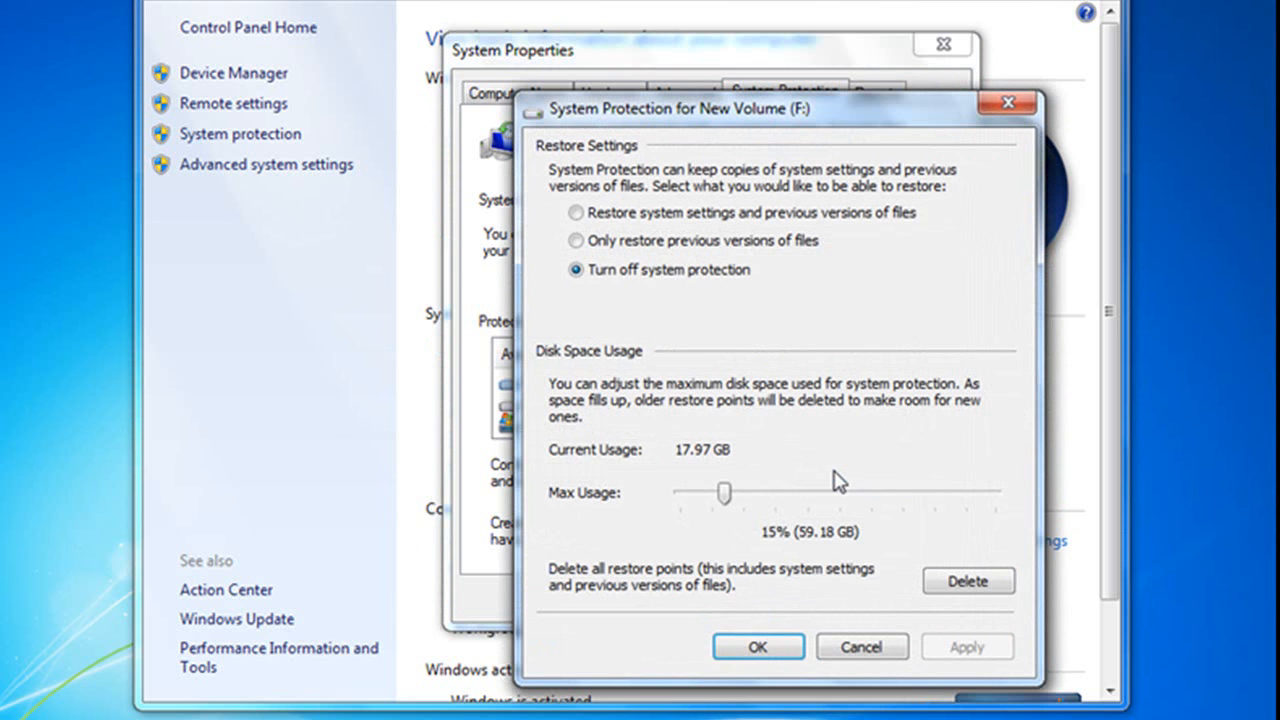
pyautogui.click(576, 212)
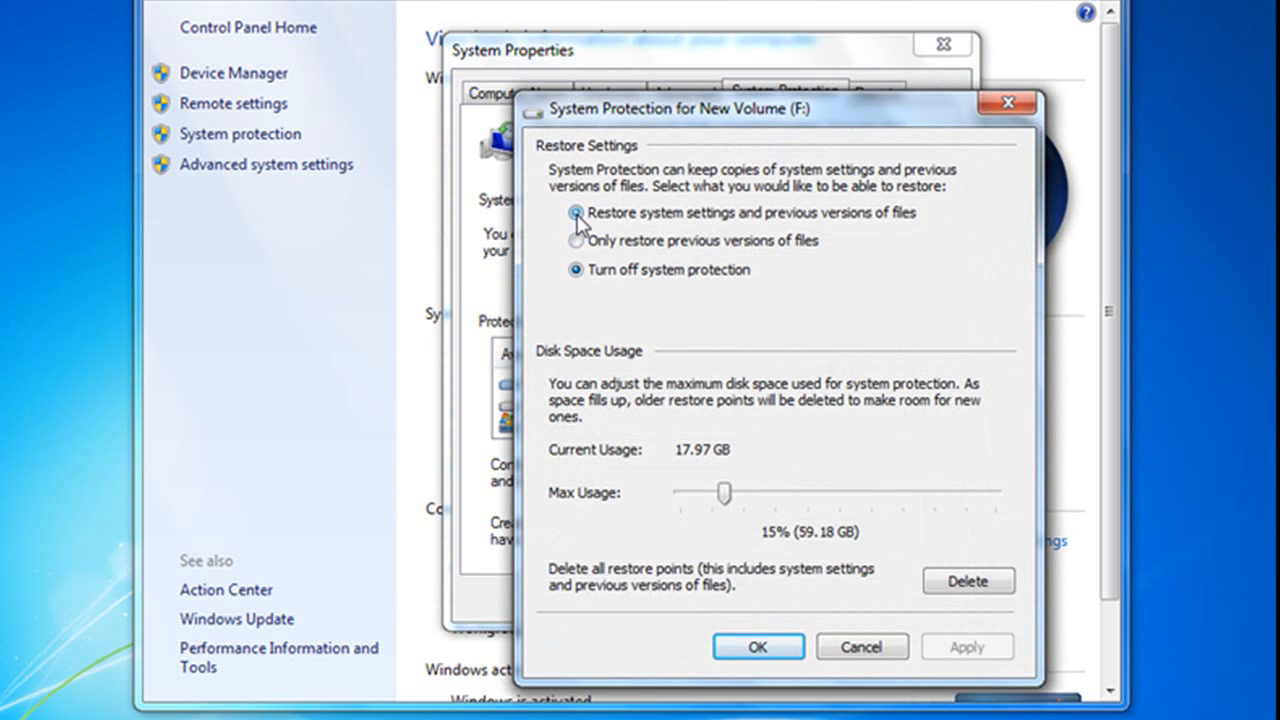
pyautogui.click(576, 212)
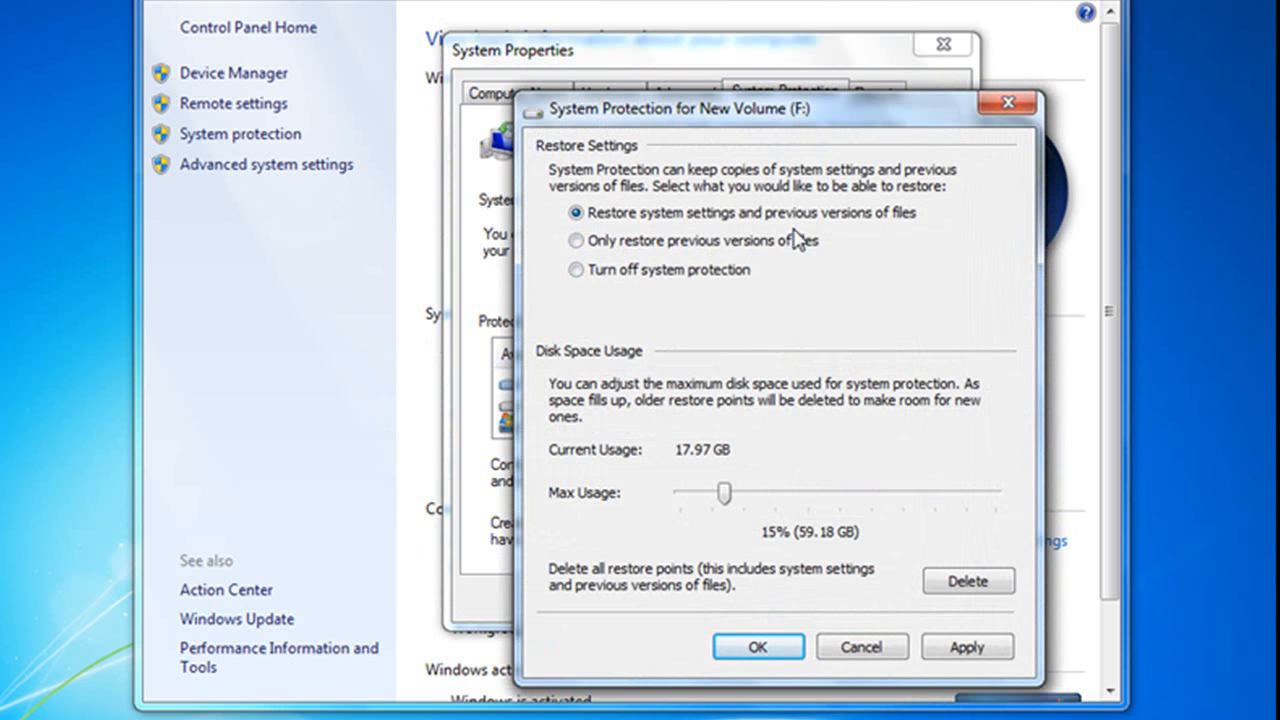
pyautogui.moveTo(872, 480)
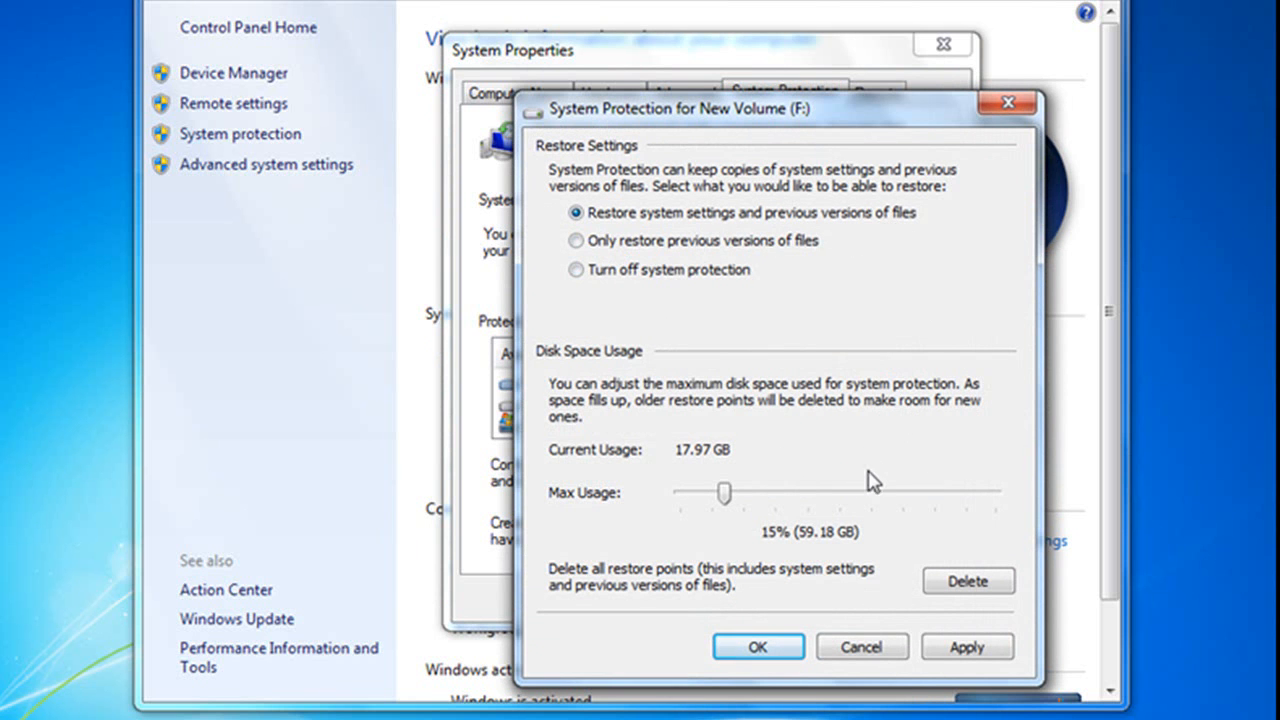
pyautogui.moveTo(904, 232)
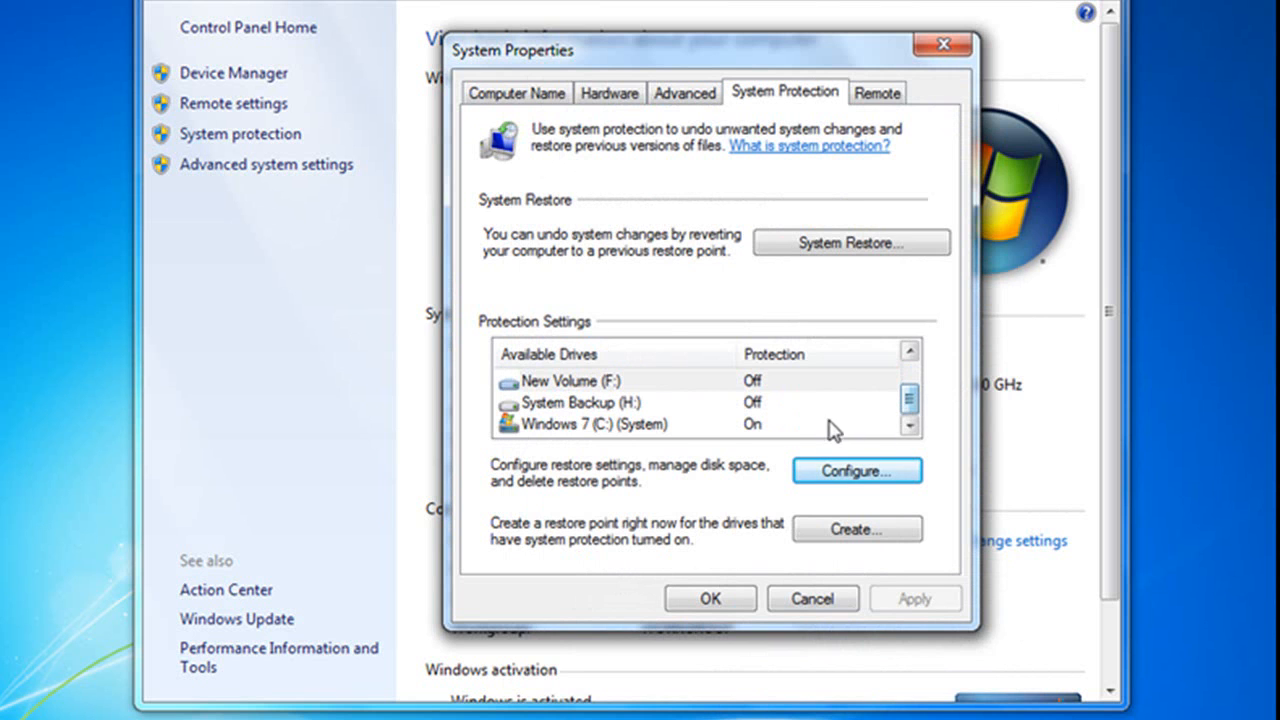
pyautogui.click(596, 424)
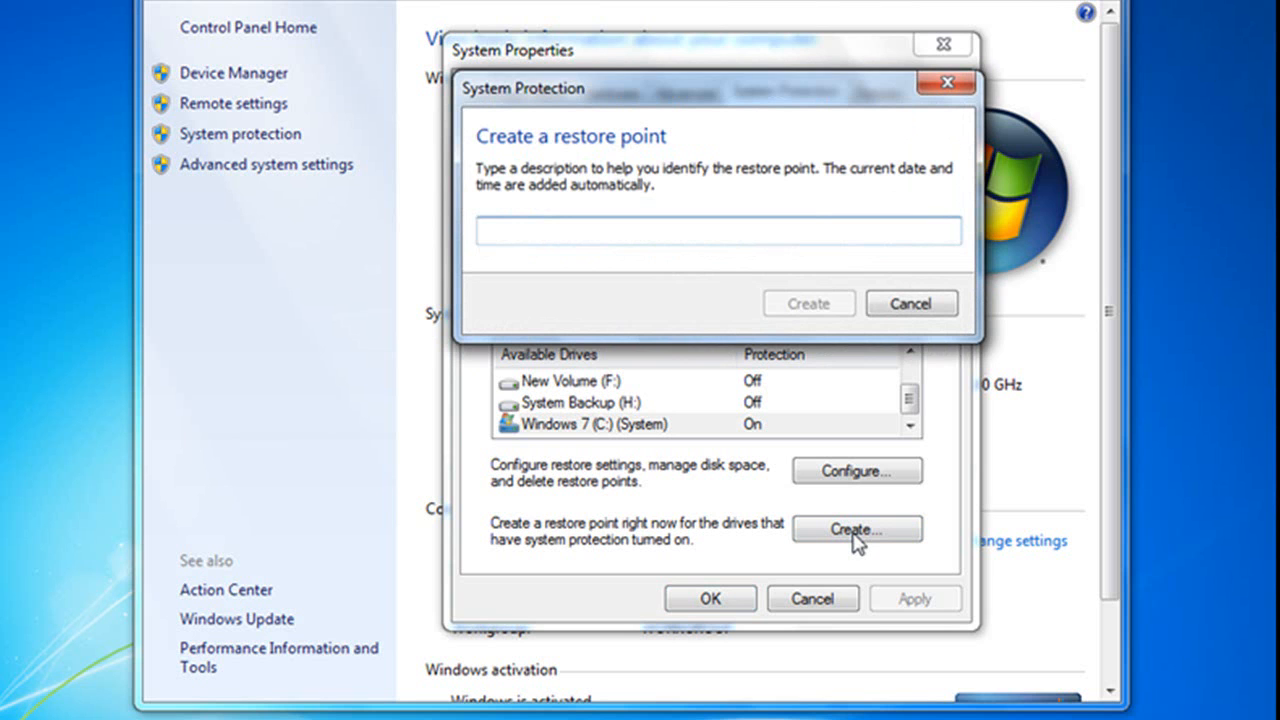
# Name the restore point 'Restore point for training' and create it
pyautogui.write('Res')
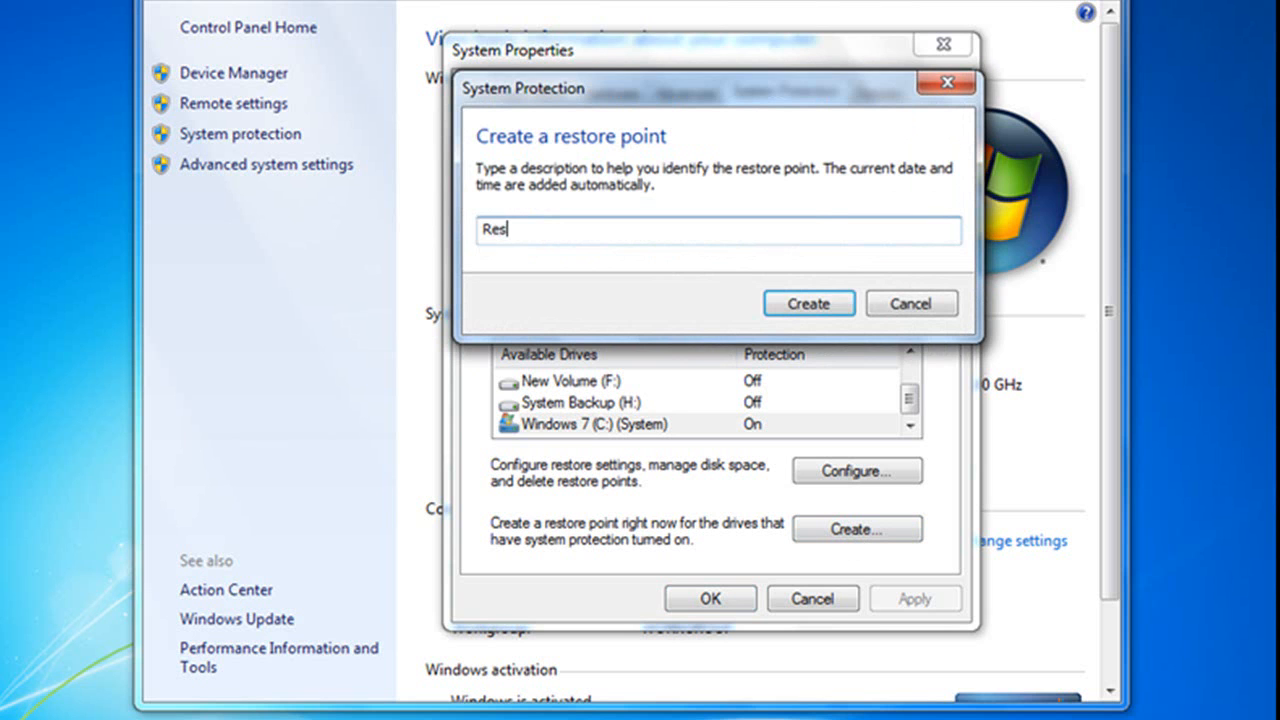
pyautogui.write('tore poi')
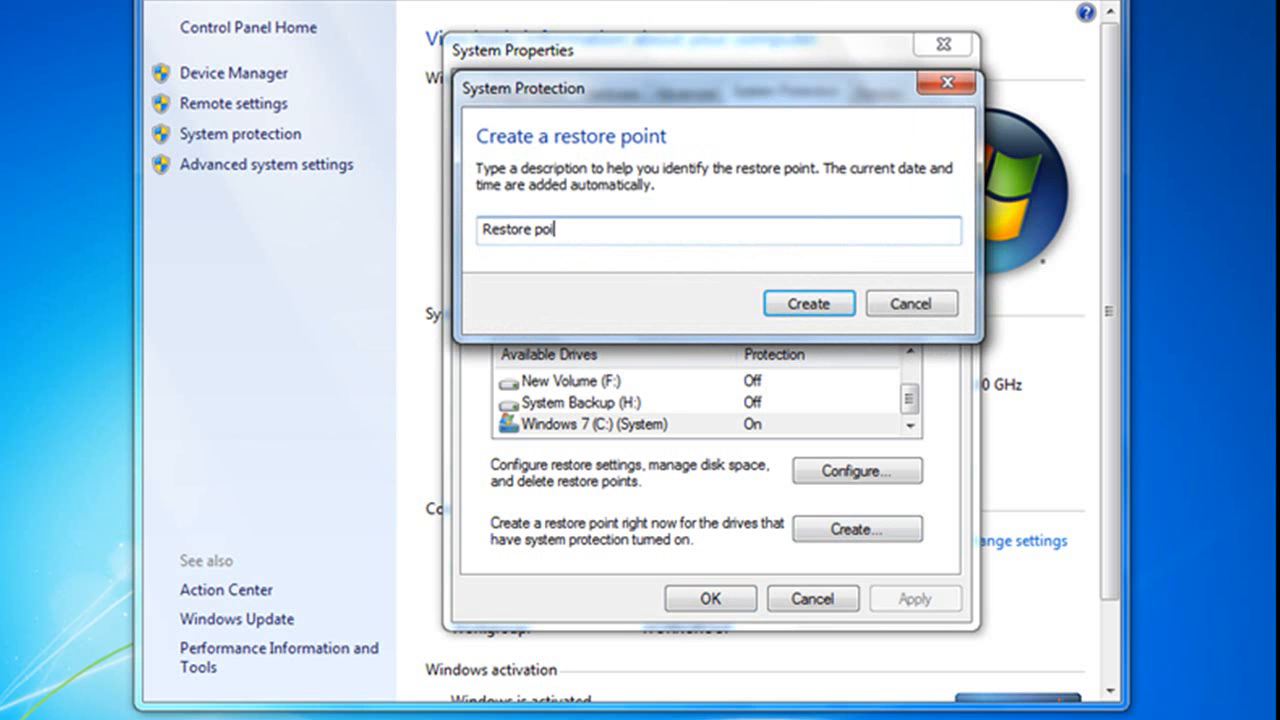
pyautogui.write('nt for t')
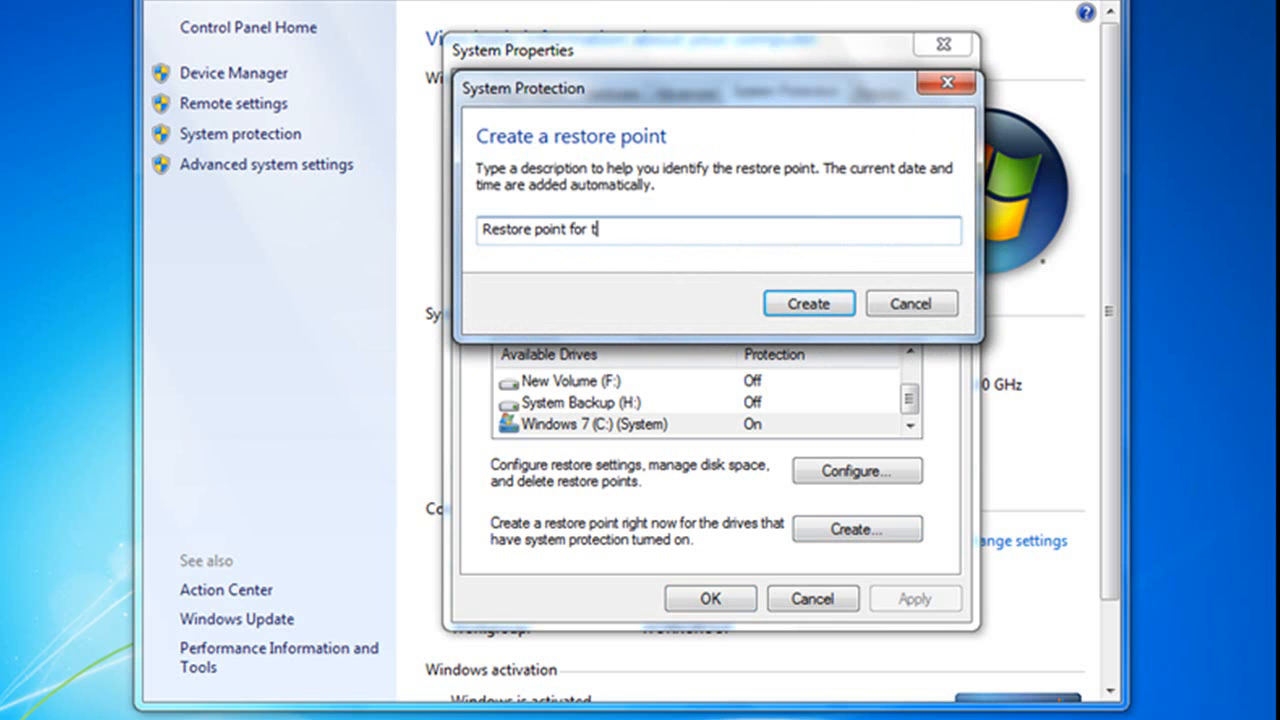
pyautogui.write('raining')
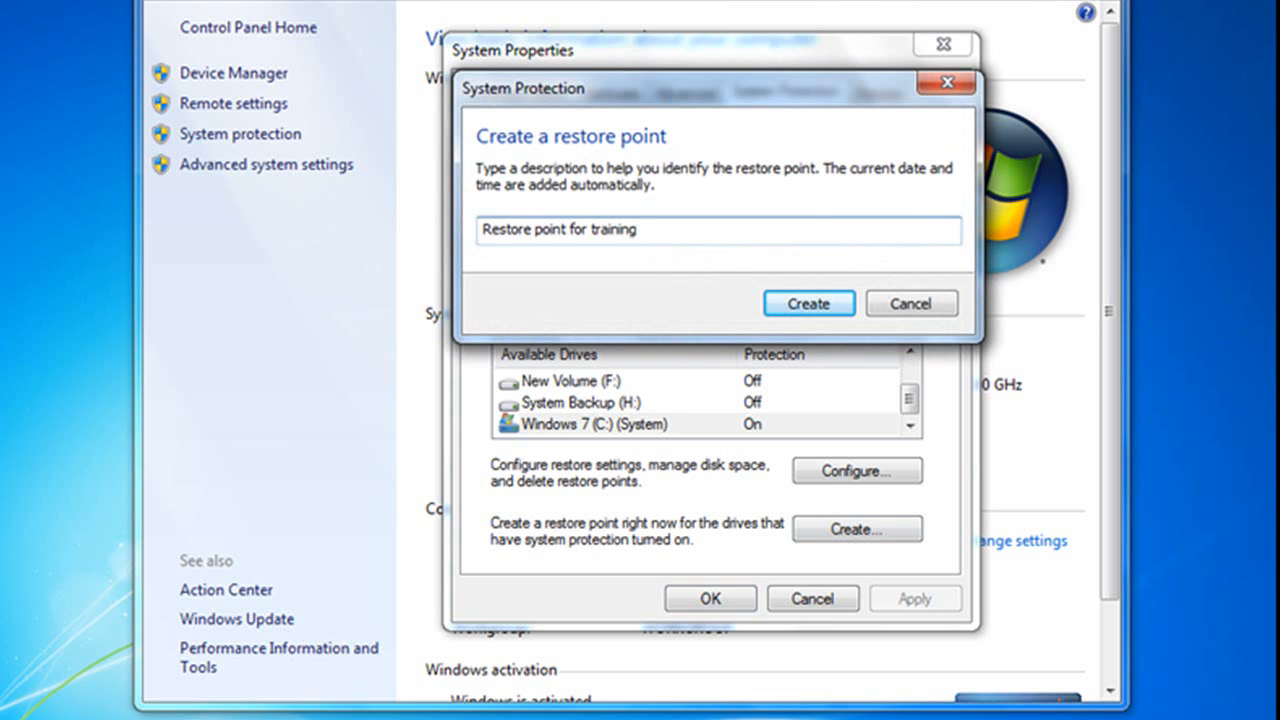
pyautogui.moveTo(808, 304)
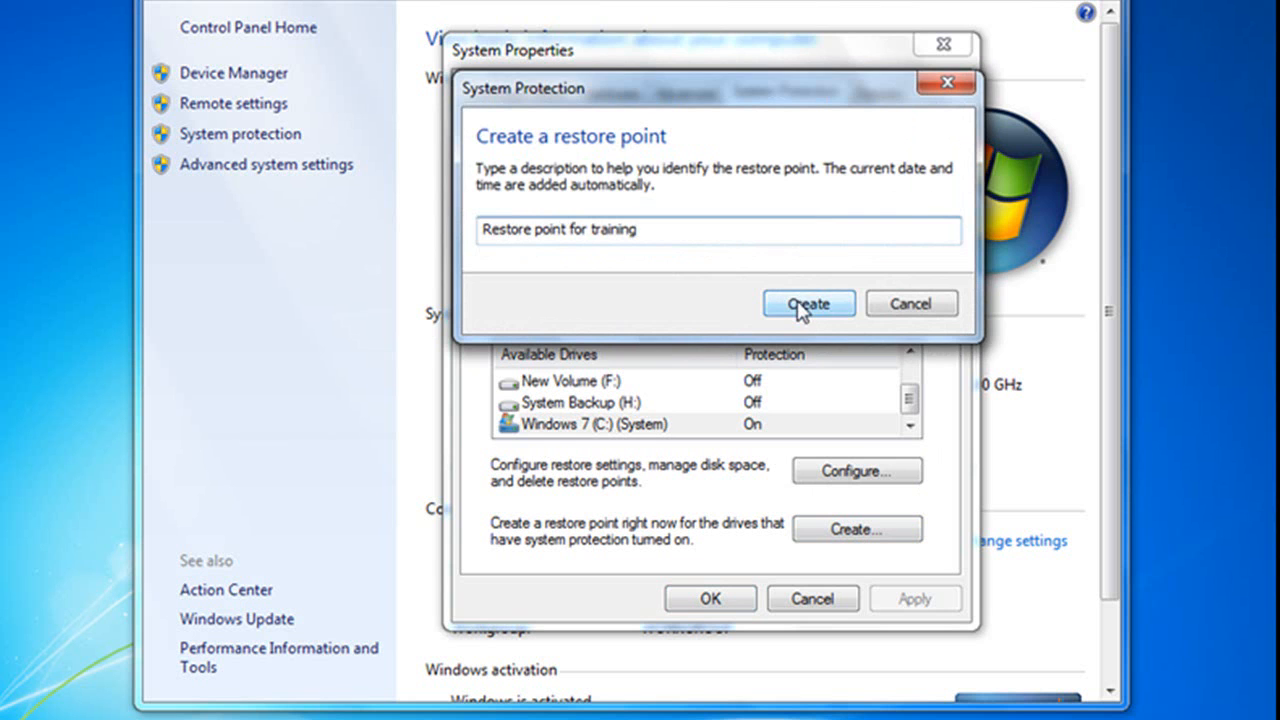
pyautogui.click(808, 304)
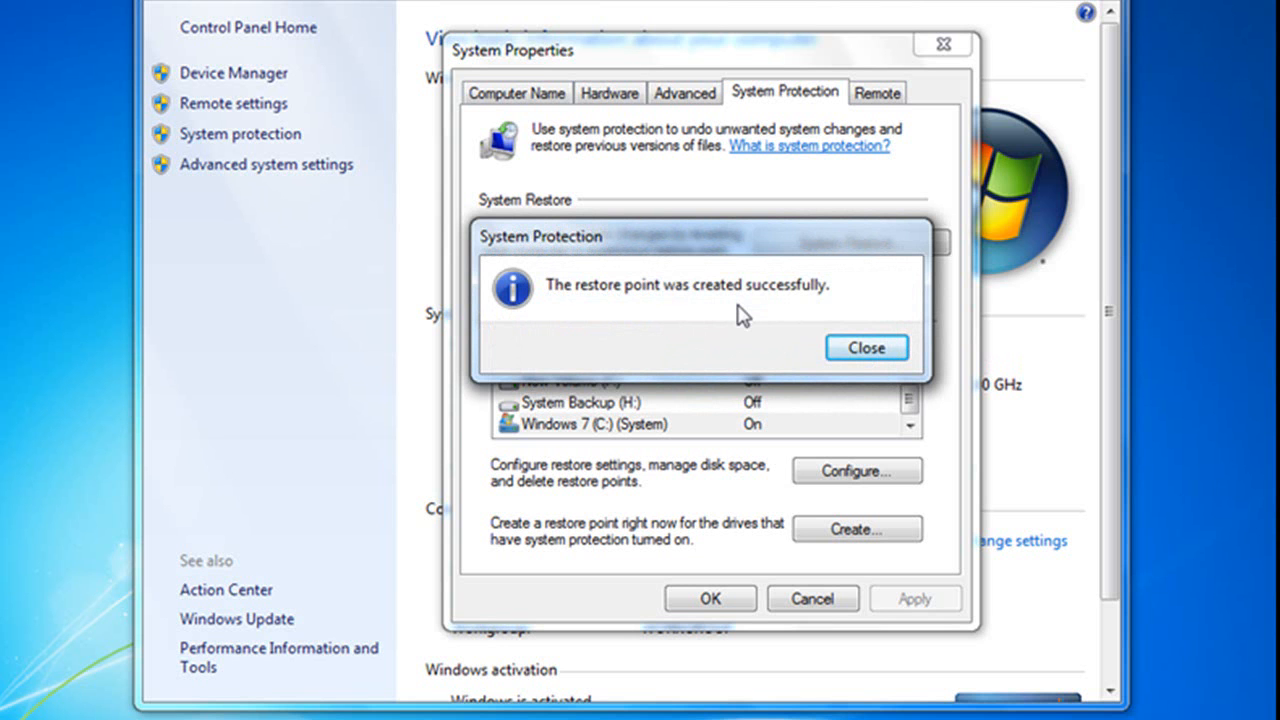
# Dismiss the 'created successfully' message and close the System window to return to the desktop
pyautogui.click(866, 348)
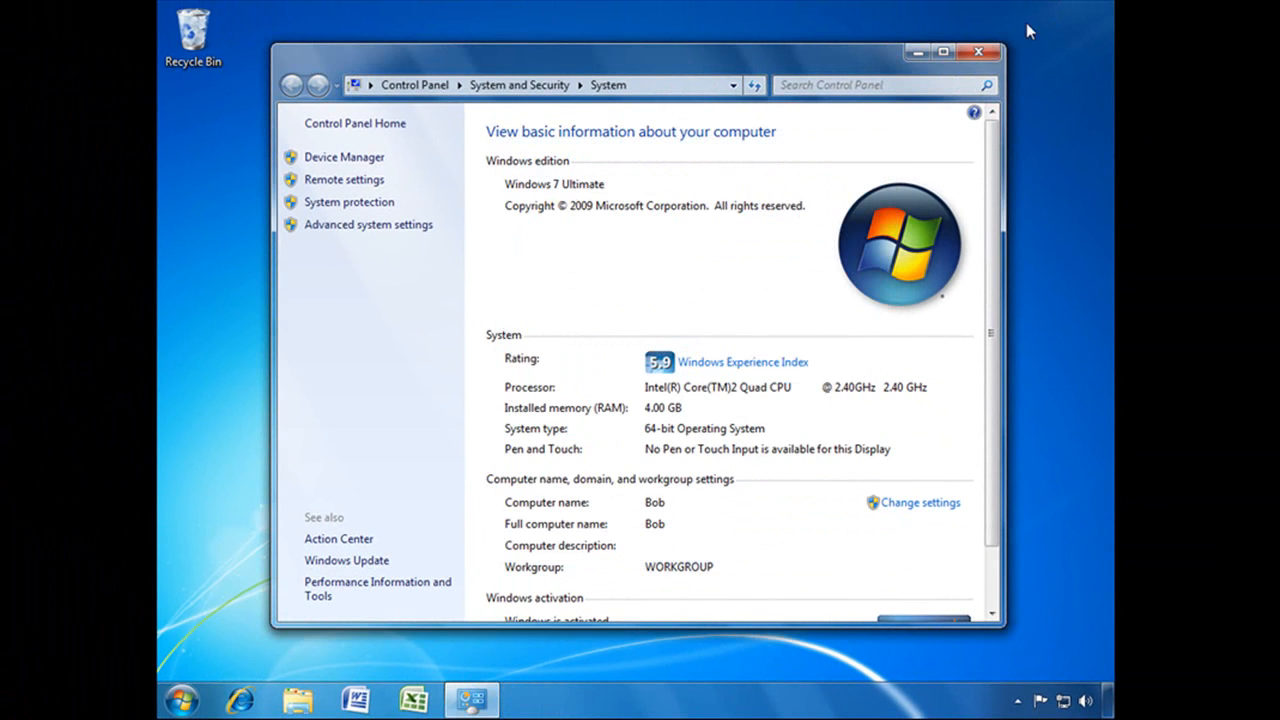
pyautogui.click(978, 52)
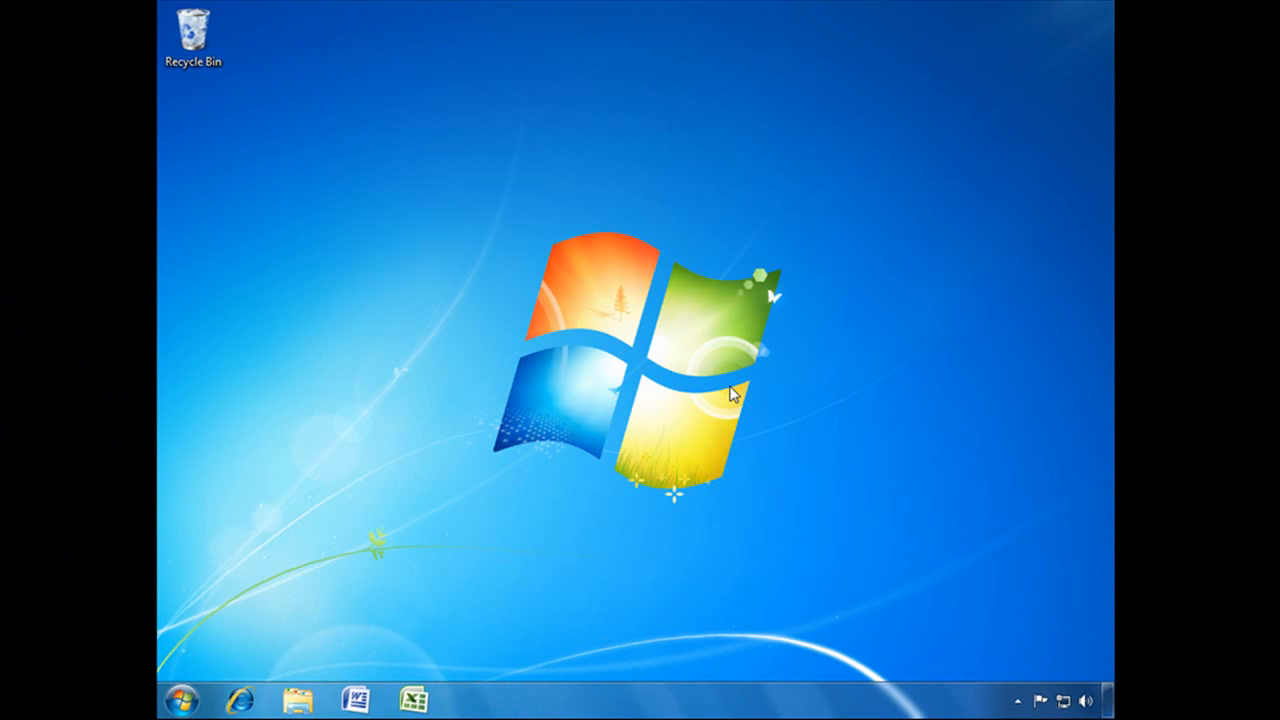